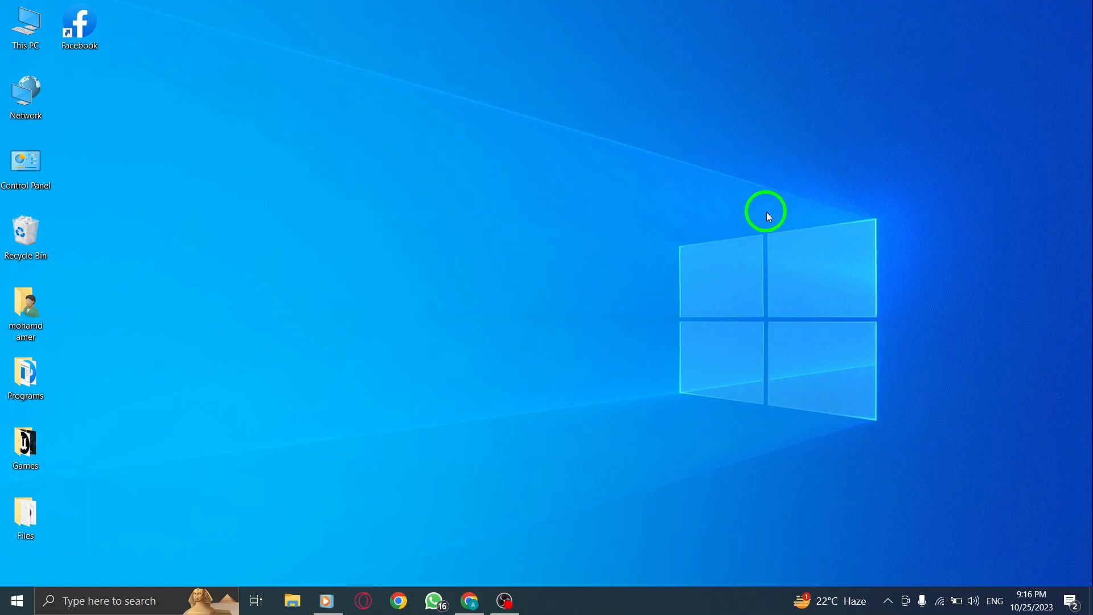
{"action": "mouse_move", "coordinate": [671, 242]}
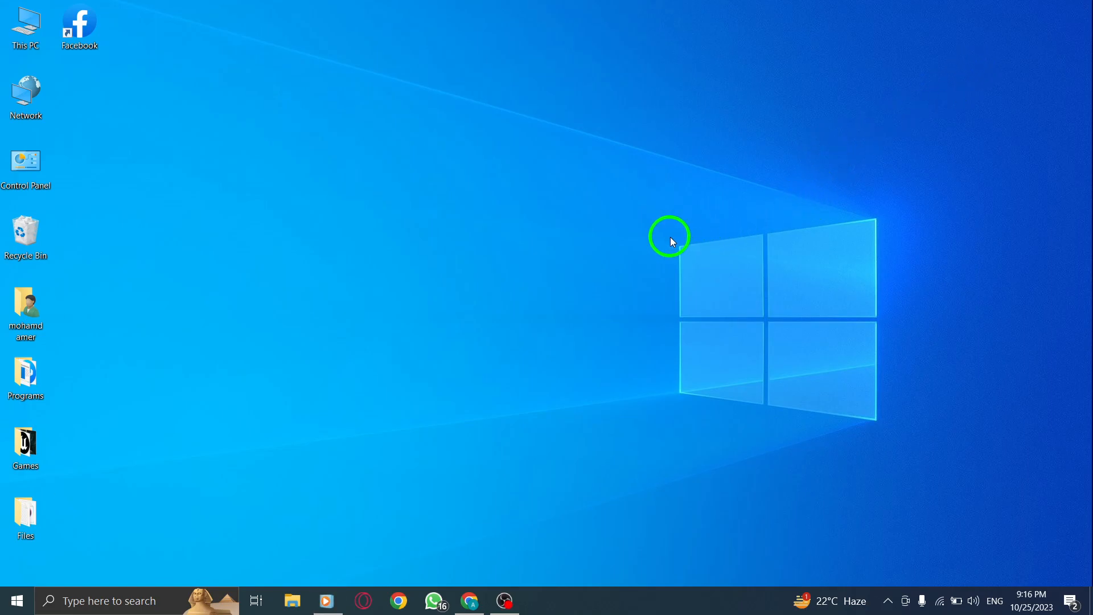
{"action": "mouse_move", "coordinate": [640, 259]}
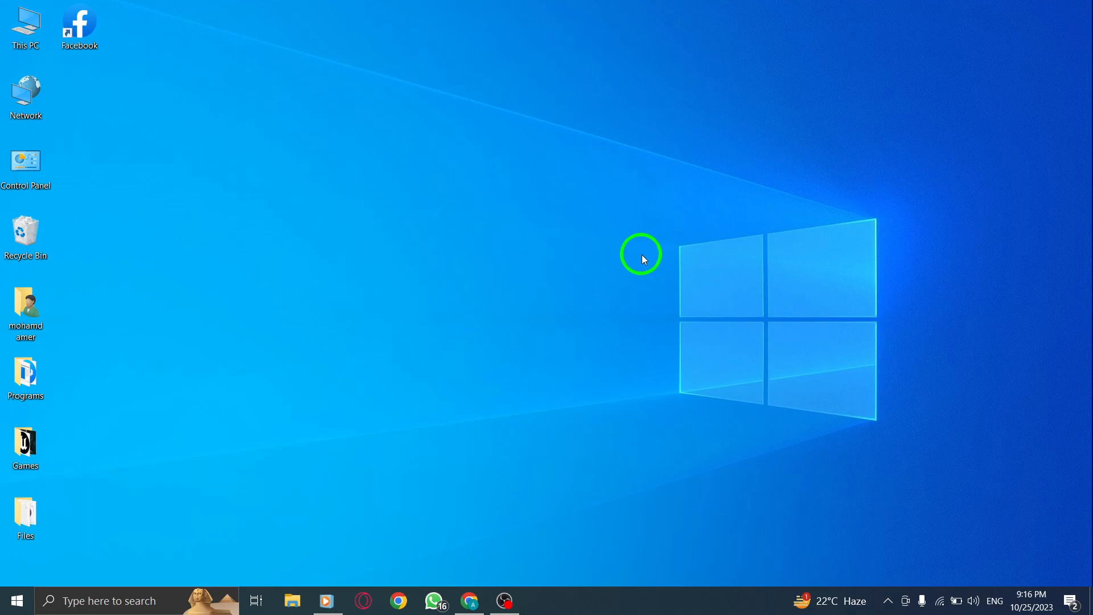
Launch Facebook in Chrome from the desktop shortcut, landing on the home feed.
{"action": "left_click", "coordinate": [471, 600]}
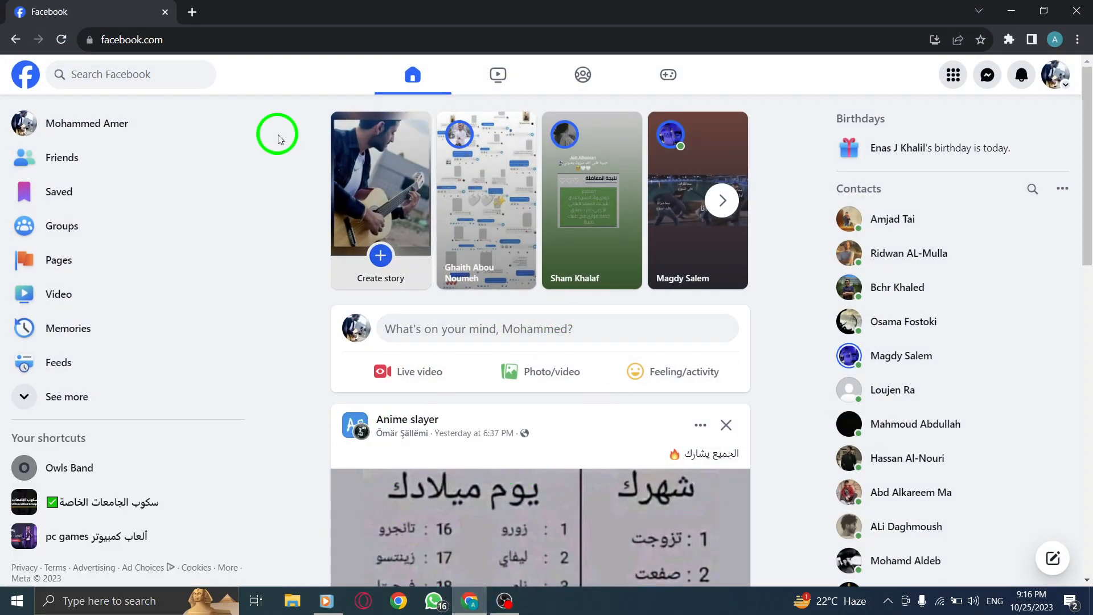
Show Facebook's main Menu panel of Social, Entertainment and Create options.
{"action": "left_click", "coordinate": [131, 40]}
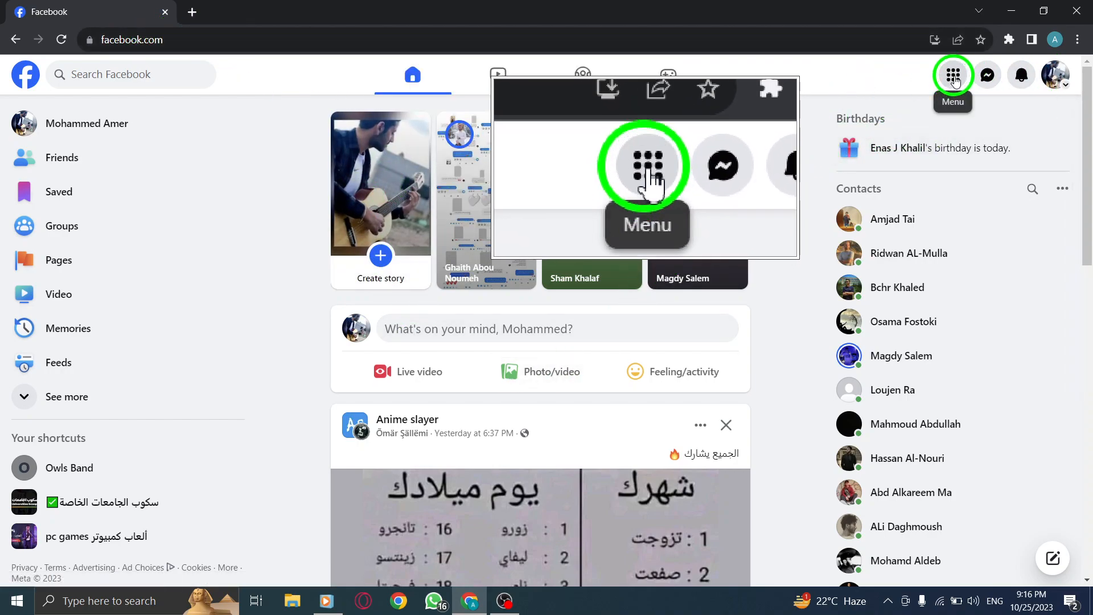
{"action": "left_click", "coordinate": [953, 76]}
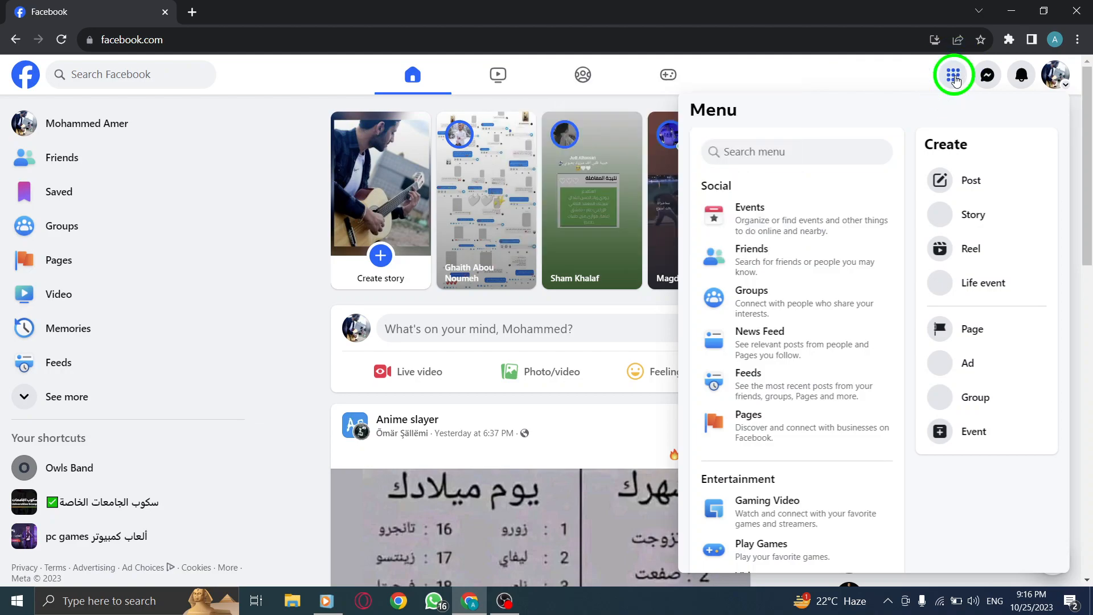
{"action": "mouse_move", "coordinate": [997, 57]}
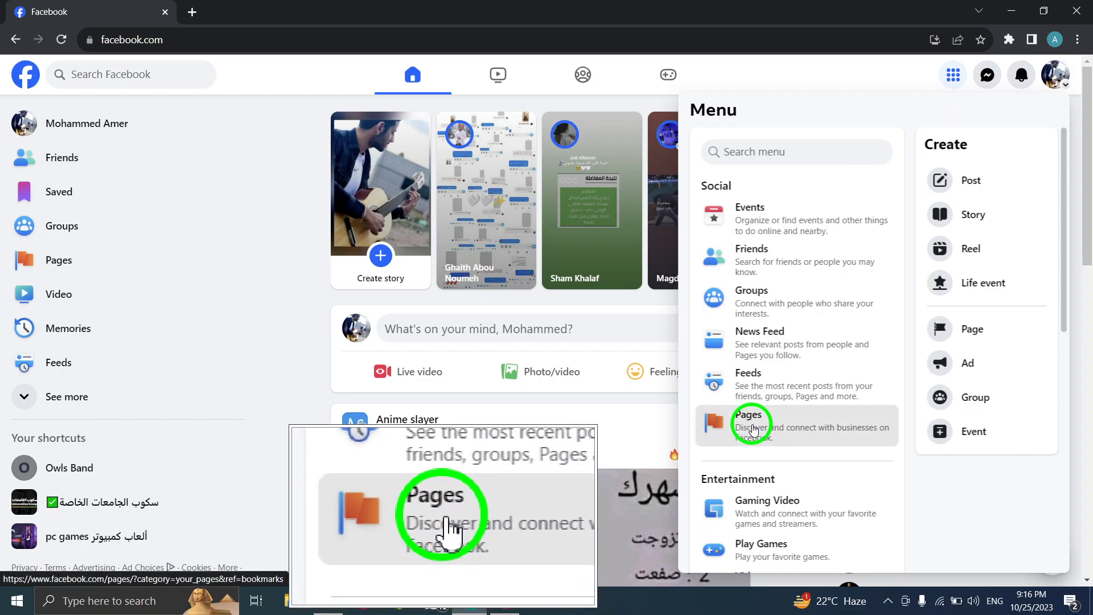
Go to the Pages section listing Owls Band and head to its Invites list.
{"action": "left_click", "coordinate": [750, 422]}
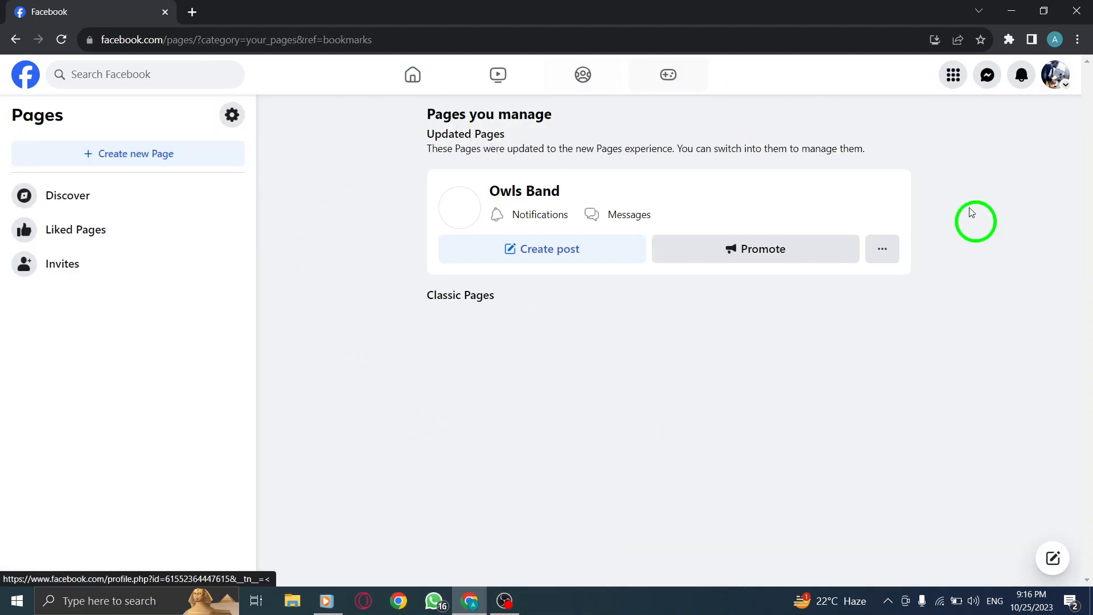
{"action": "mouse_move", "coordinate": [39, 115]}
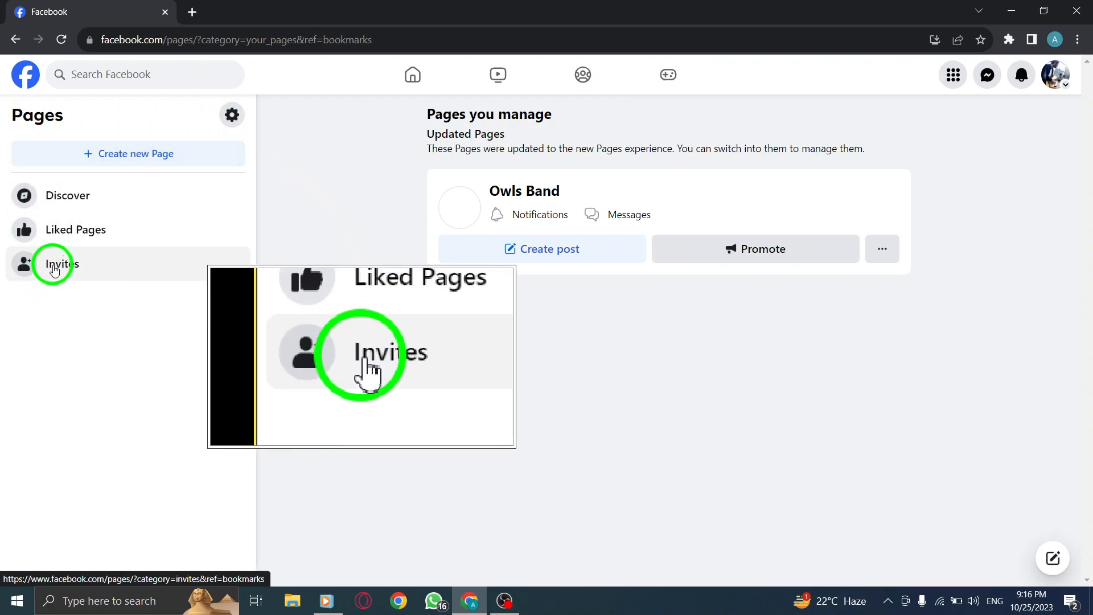
{"action": "left_click", "coordinate": [60, 263]}
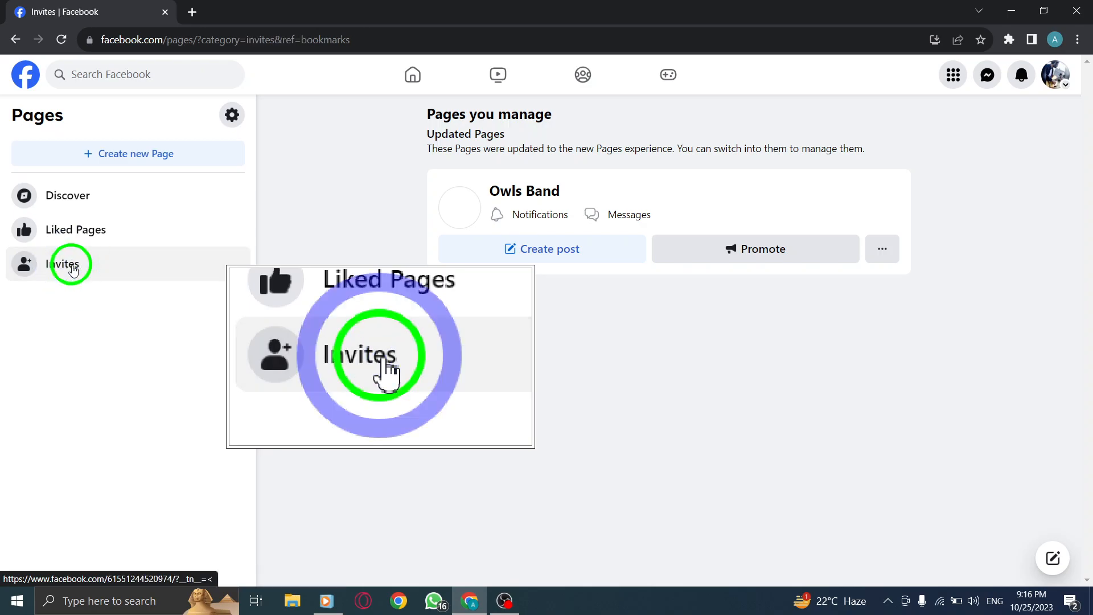
View the page and profile Invites list with Accept buttons, then return to the home feed.
{"action": "left_click", "coordinate": [63, 263]}
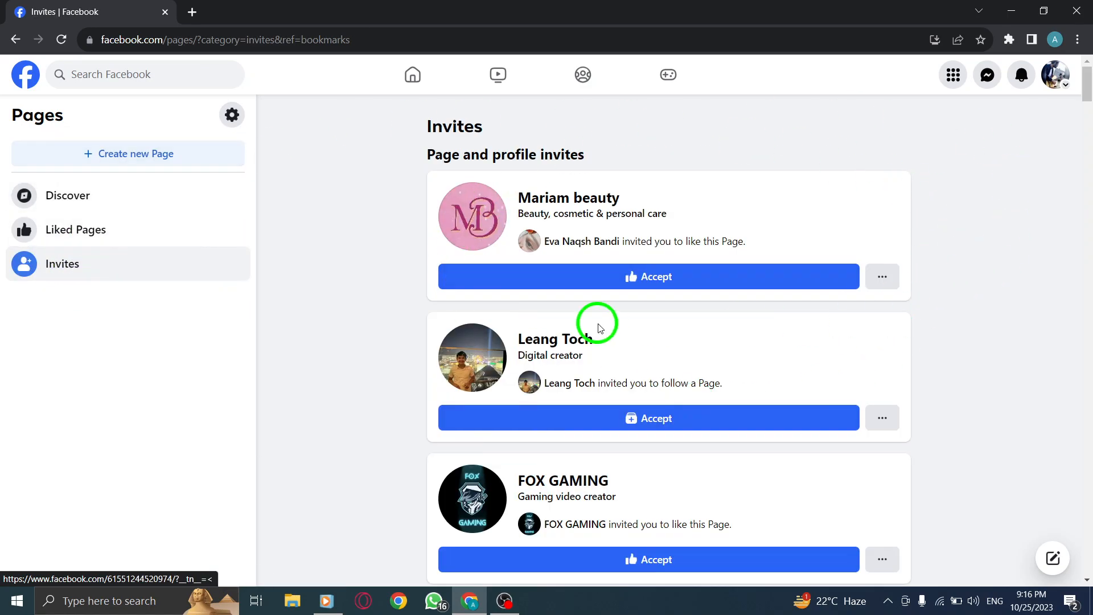
{"action": "mouse_move", "coordinate": [921, 172]}
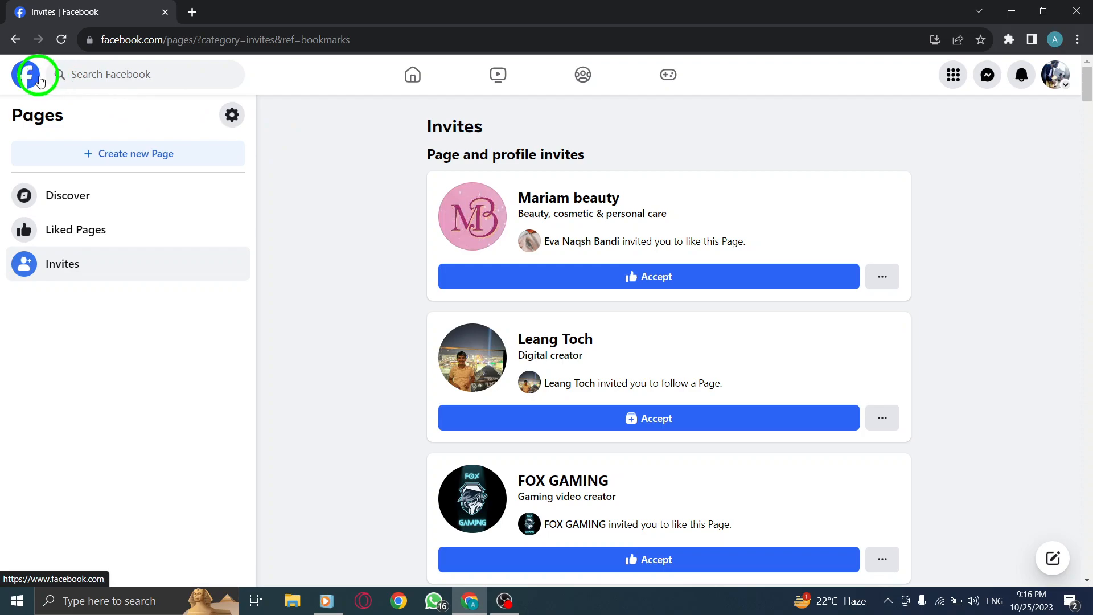
{"action": "left_click", "coordinate": [27, 75]}
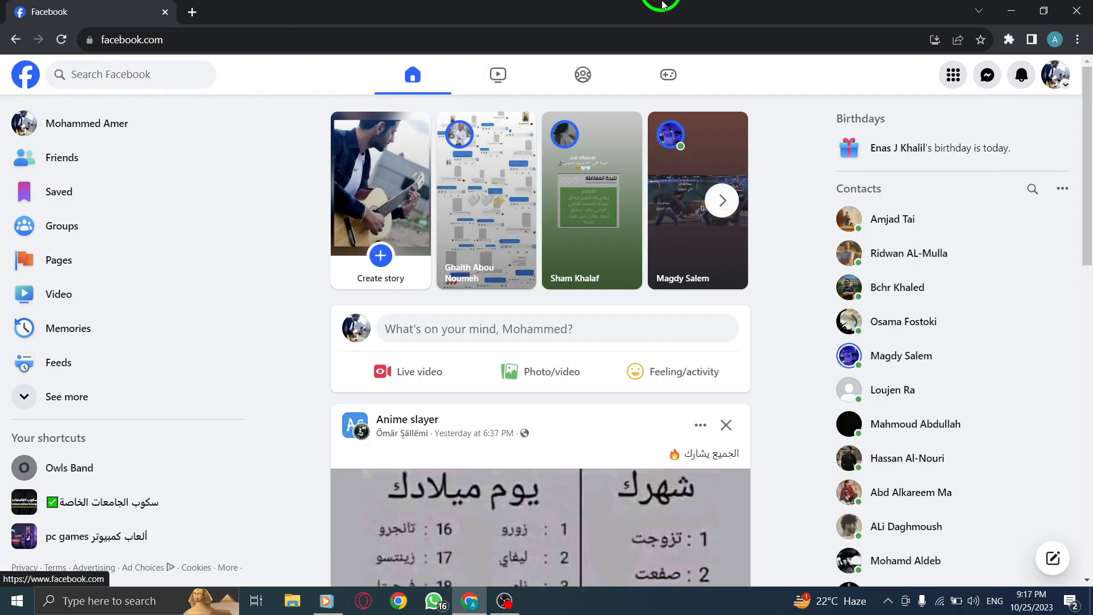